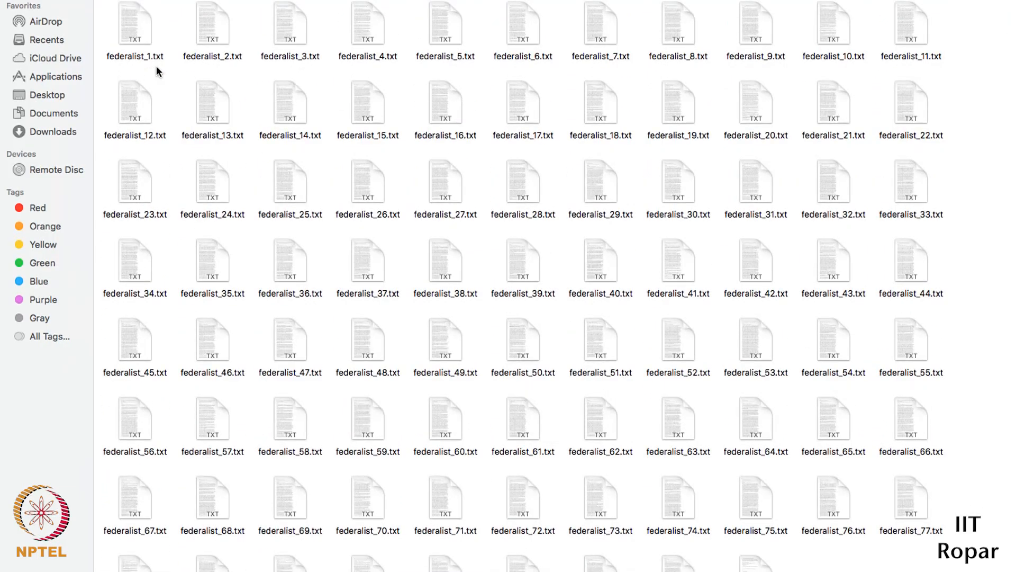
{"action": "scroll", "scroll_direction": "down", "scroll_amount": 3}
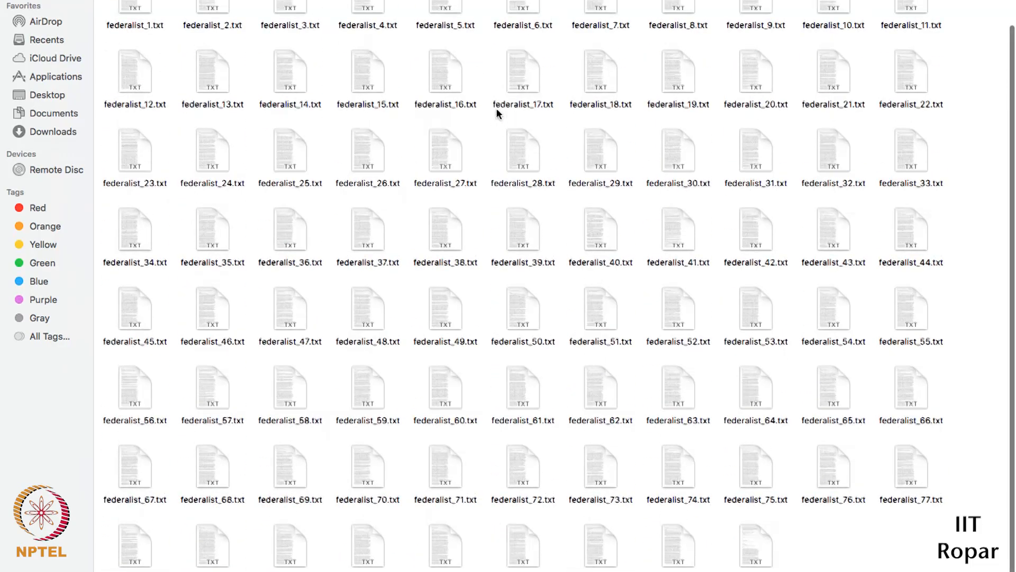
{"action": "scroll", "scroll_direction": "down", "scroll_amount": 3}
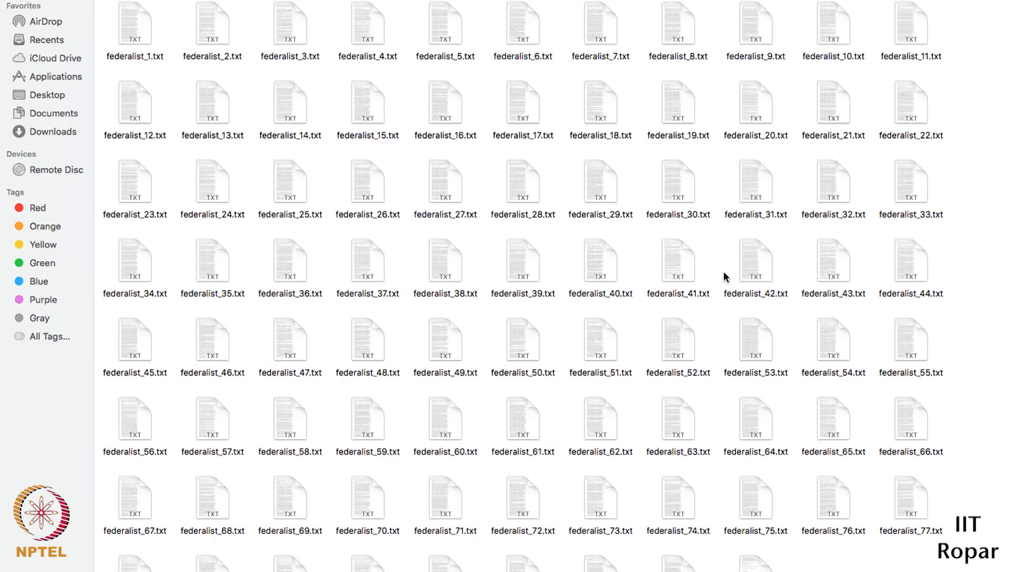
{"action": "mouse_move", "coordinate": [641, 275]}
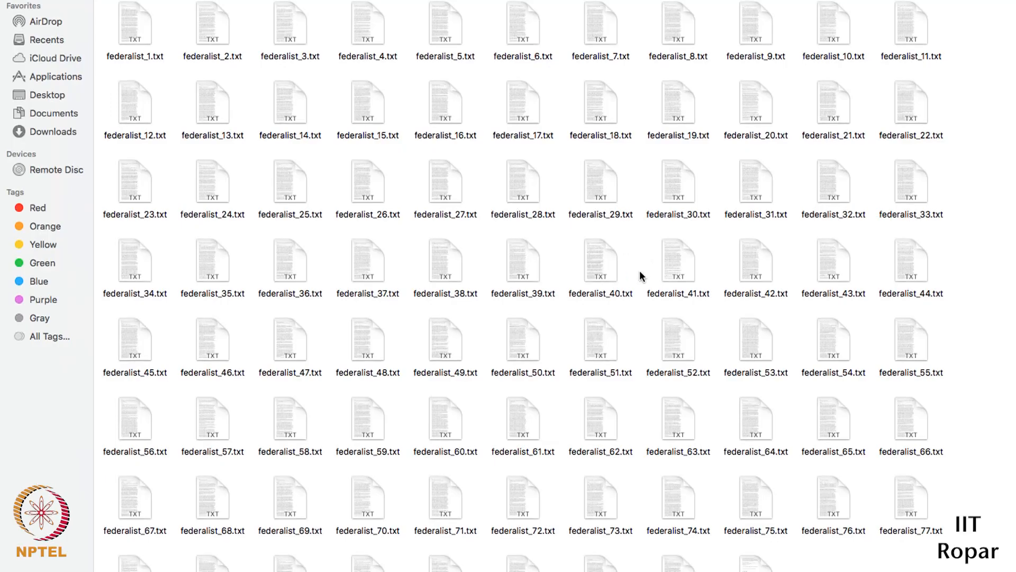
{"action": "mouse_move", "coordinate": [616, 215]}
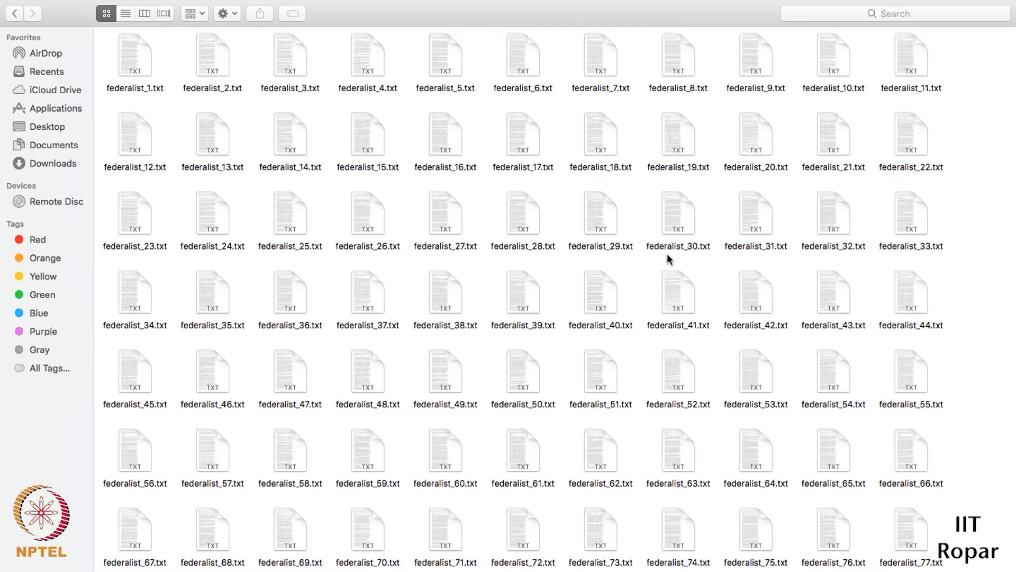
{"action": "mouse_move", "coordinate": [573, 299]}
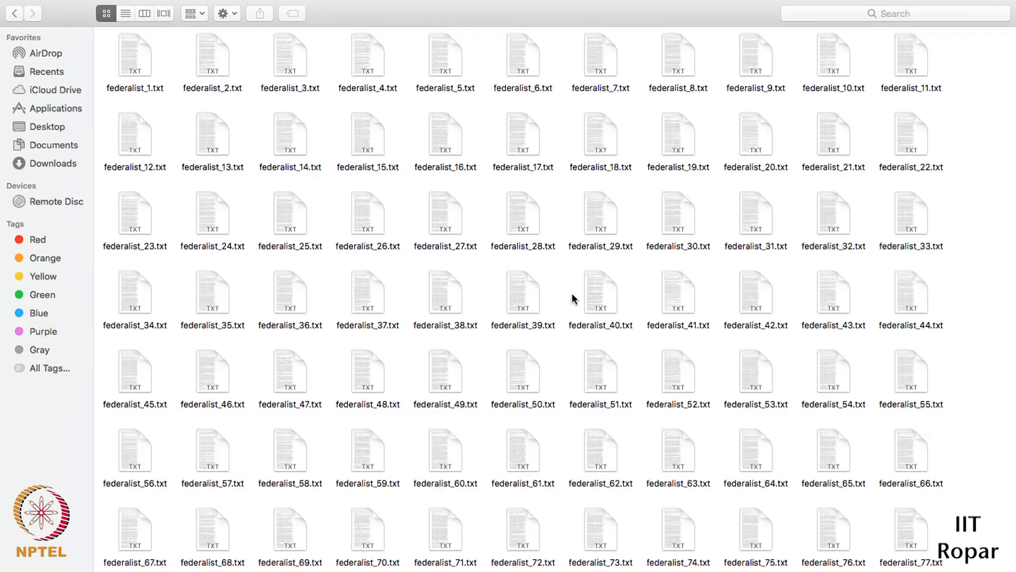
{"action": "mouse_move", "coordinate": [643, 258]}
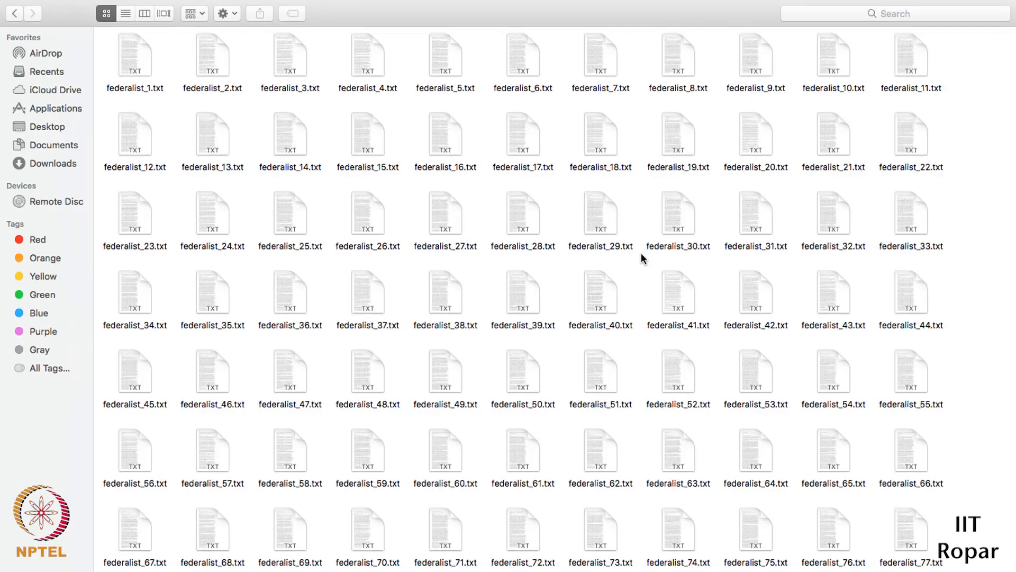
{"action": "mouse_move", "coordinate": [596, 240]}
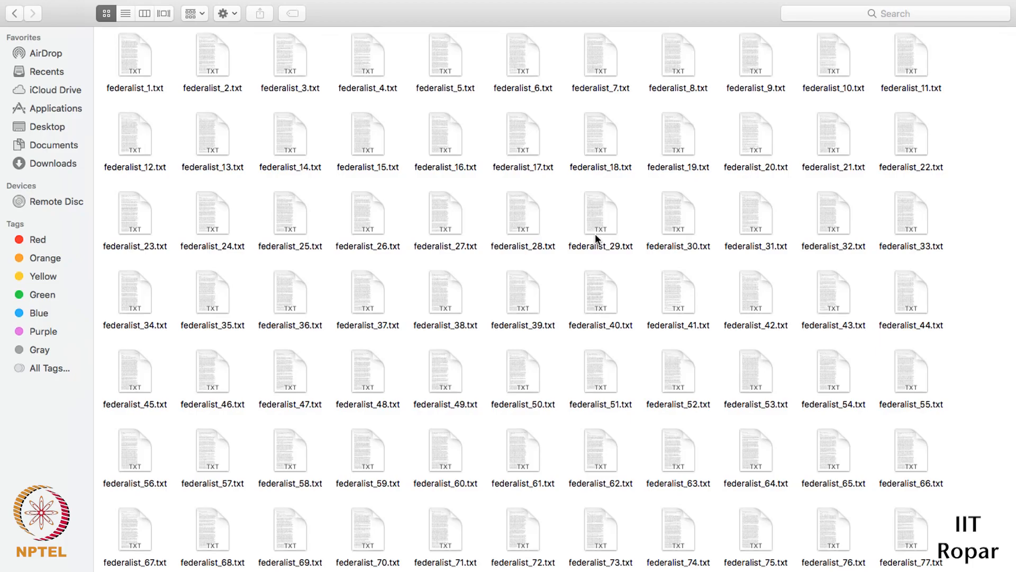
{"action": "mouse_move", "coordinate": [480, 292]}
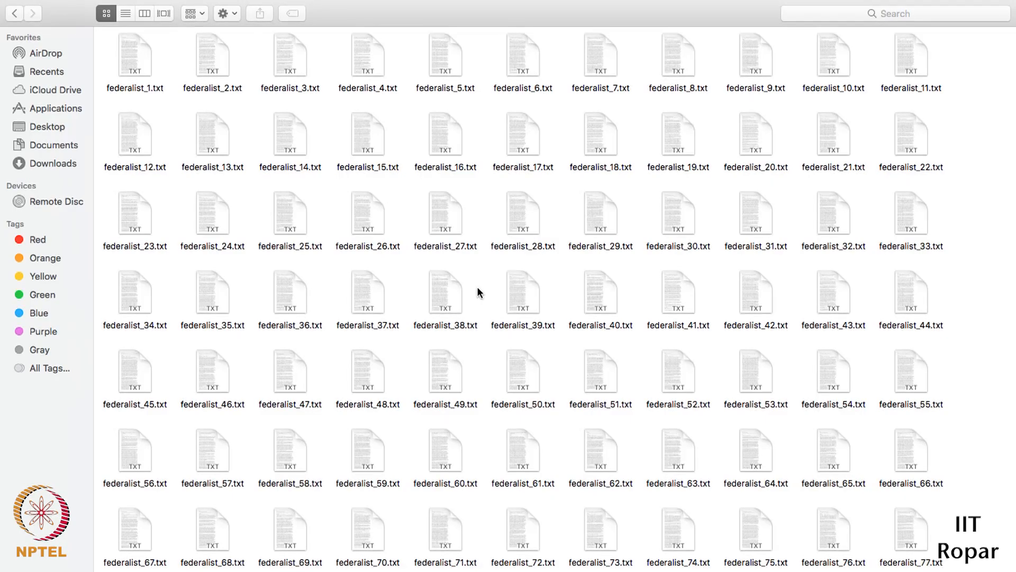
{"action": "mouse_move", "coordinate": [536, 282]}
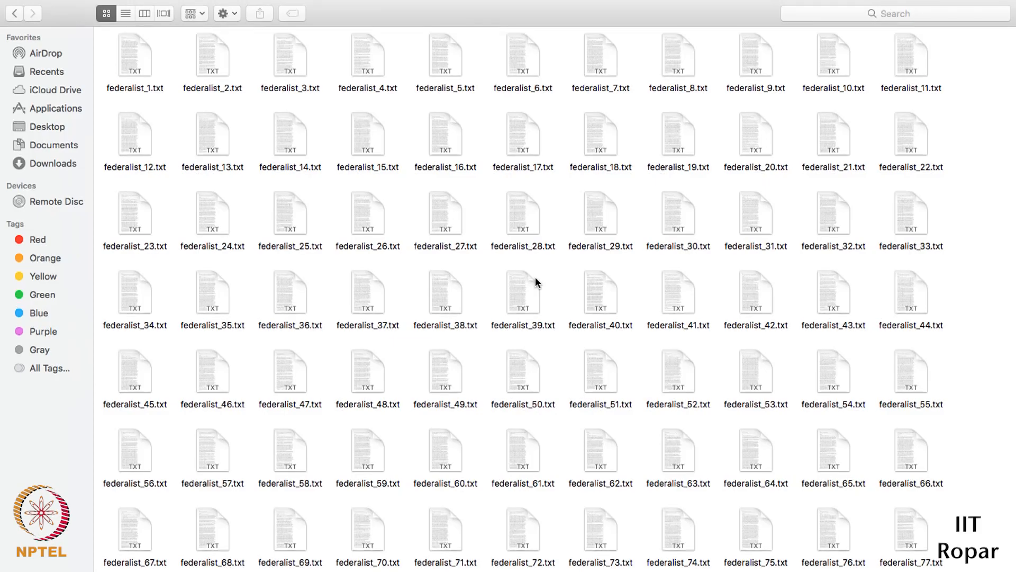
{"action": "scroll", "scroll_direction": "down", "scroll_amount": 3}
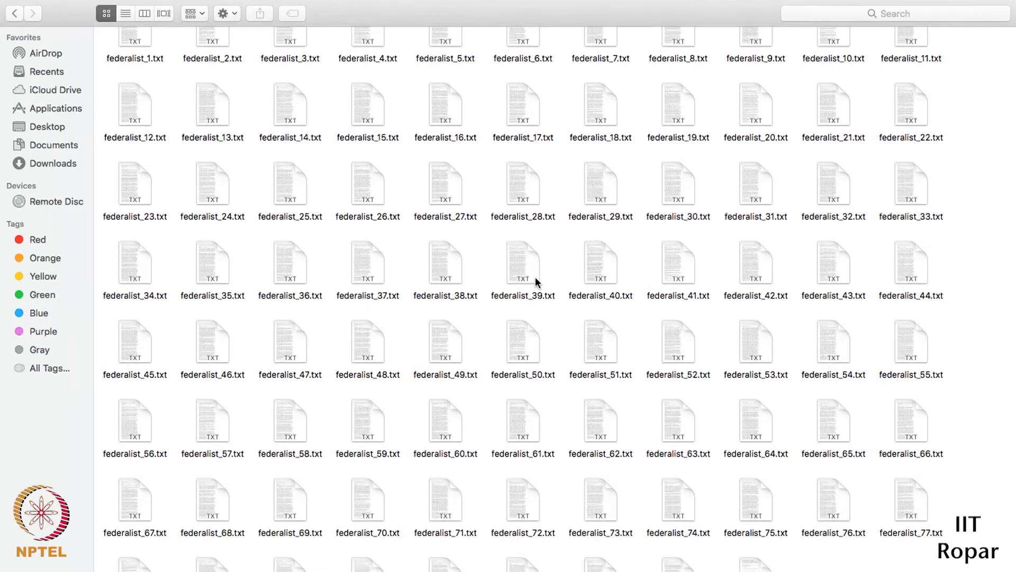